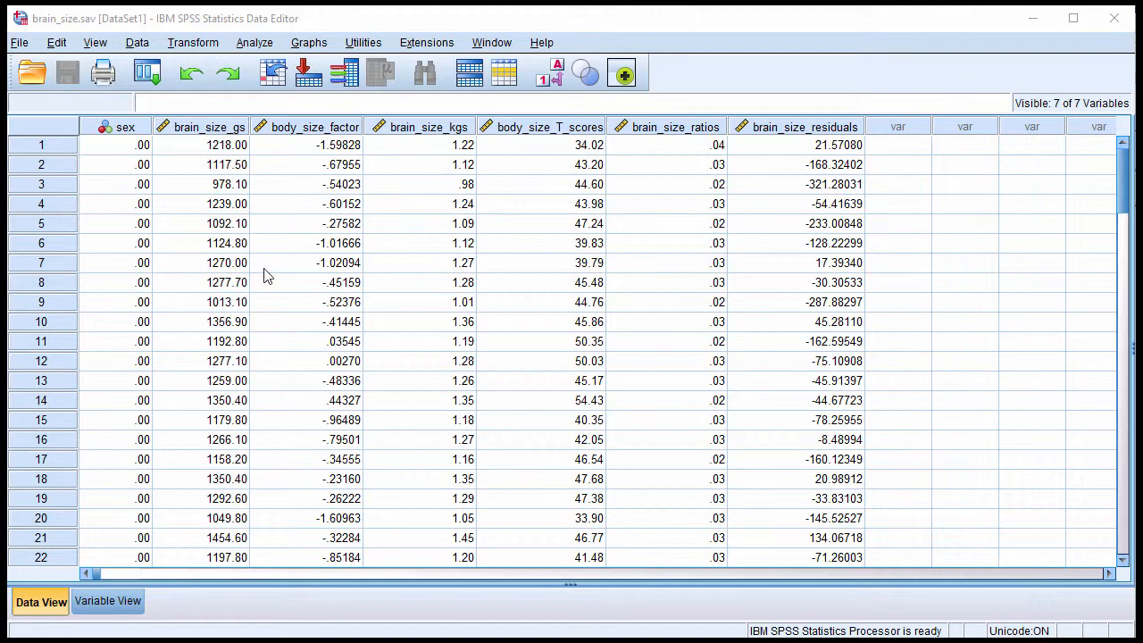
Inspect the sex, body_size_factor and brain_size_kgs values and columns in the data.
{"action": "left_click", "coordinate": [116, 144]}
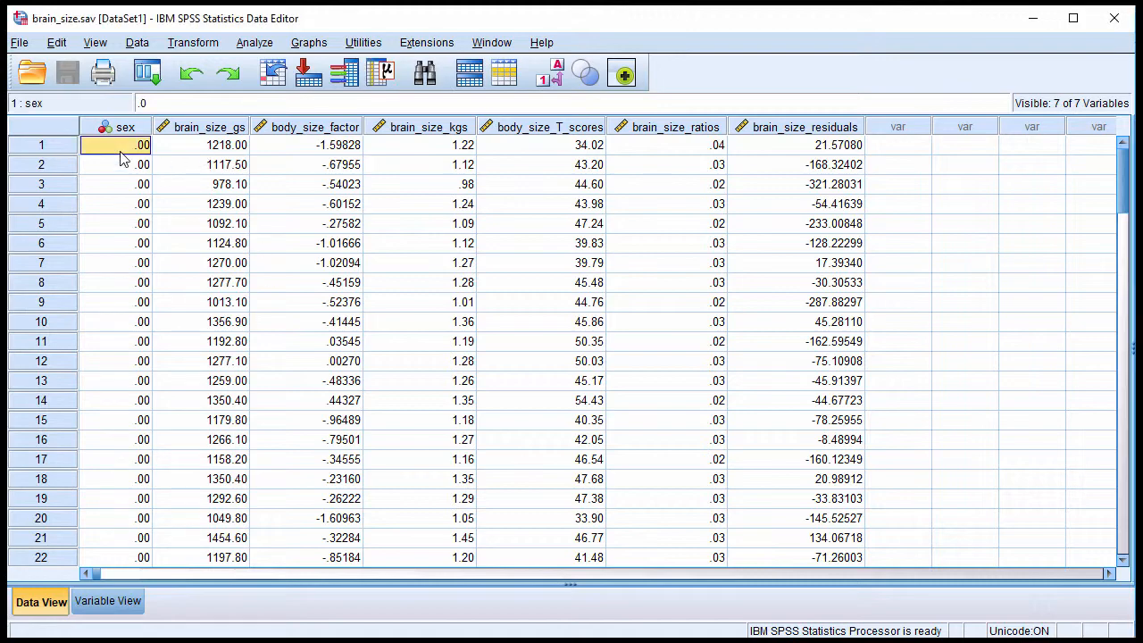
{"action": "scroll", "scroll_direction": "down", "scroll_amount": 3}
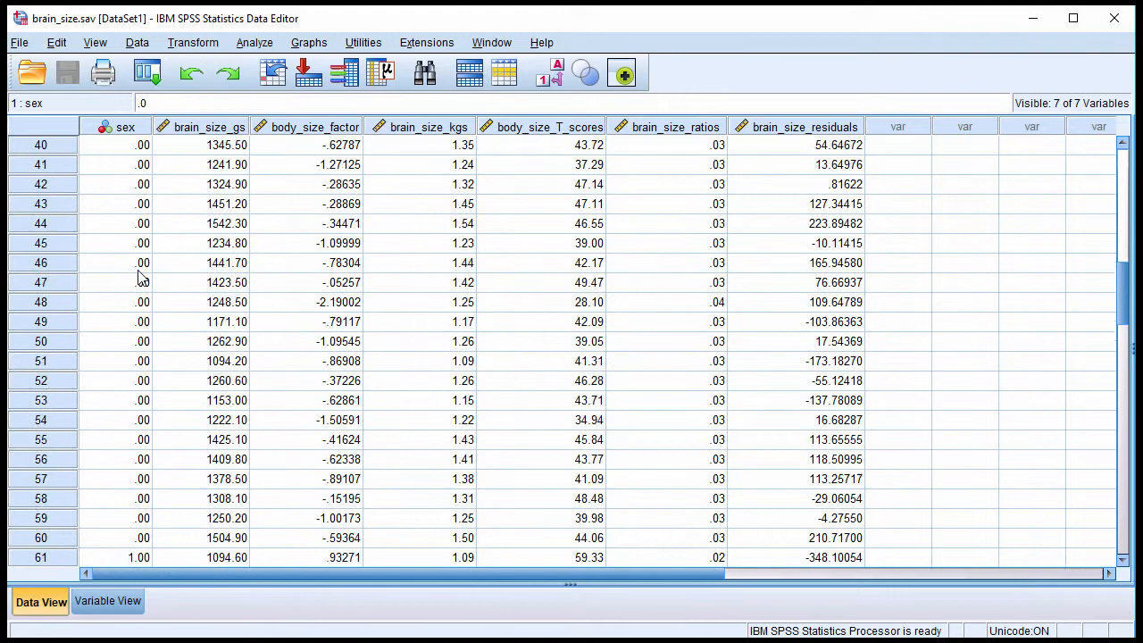
{"action": "left_click", "coordinate": [312, 144]}
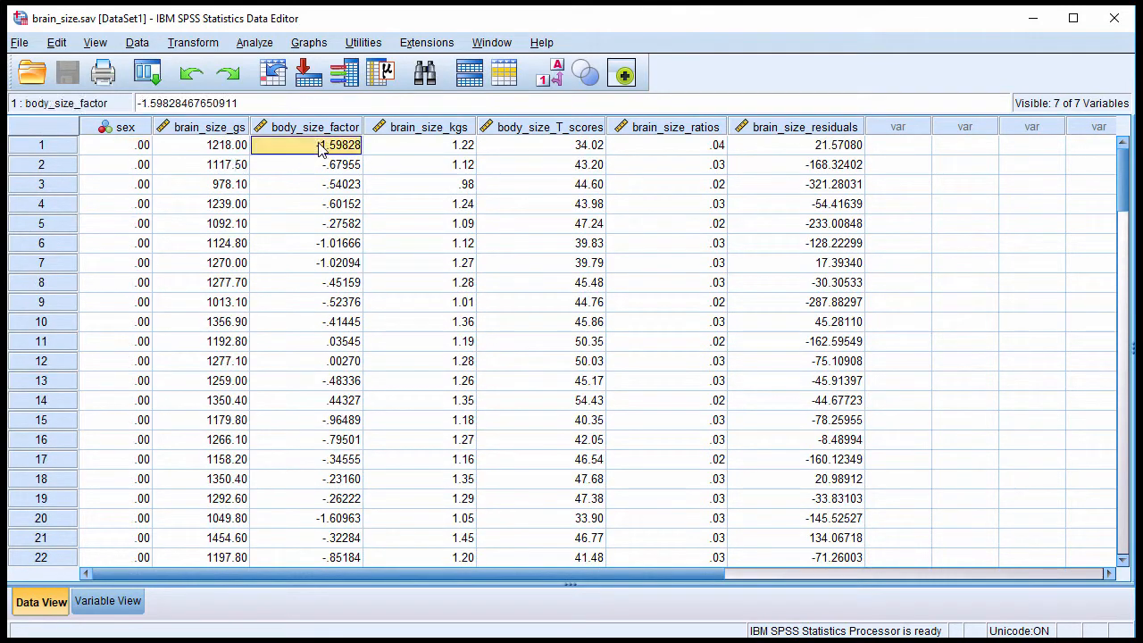
{"action": "left_click", "coordinate": [330, 165]}
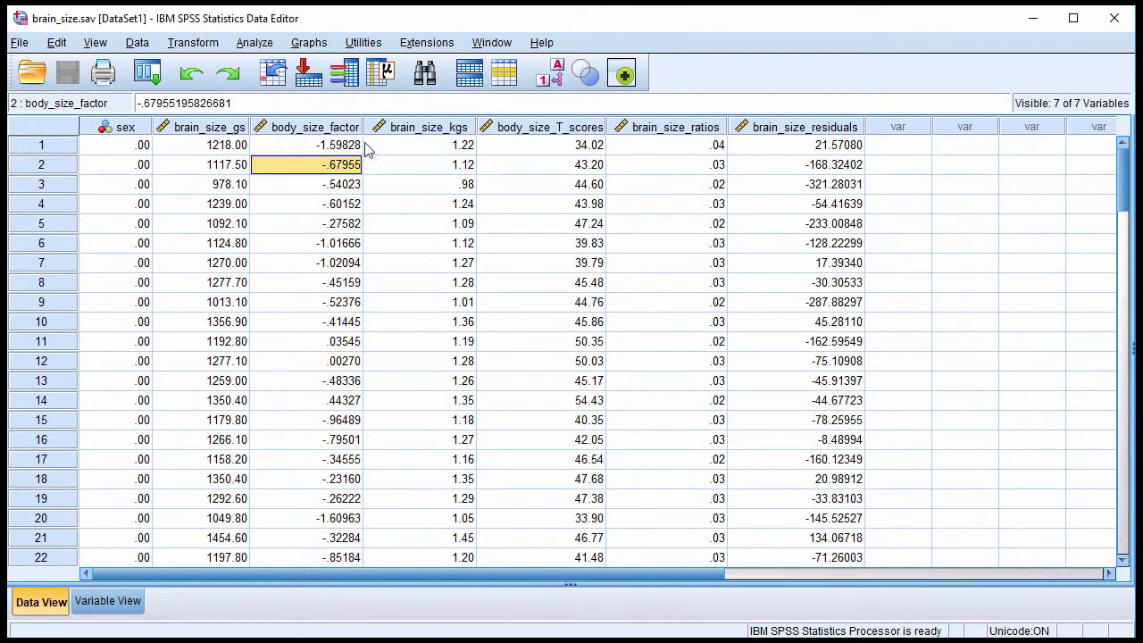
{"action": "left_click", "coordinate": [428, 127]}
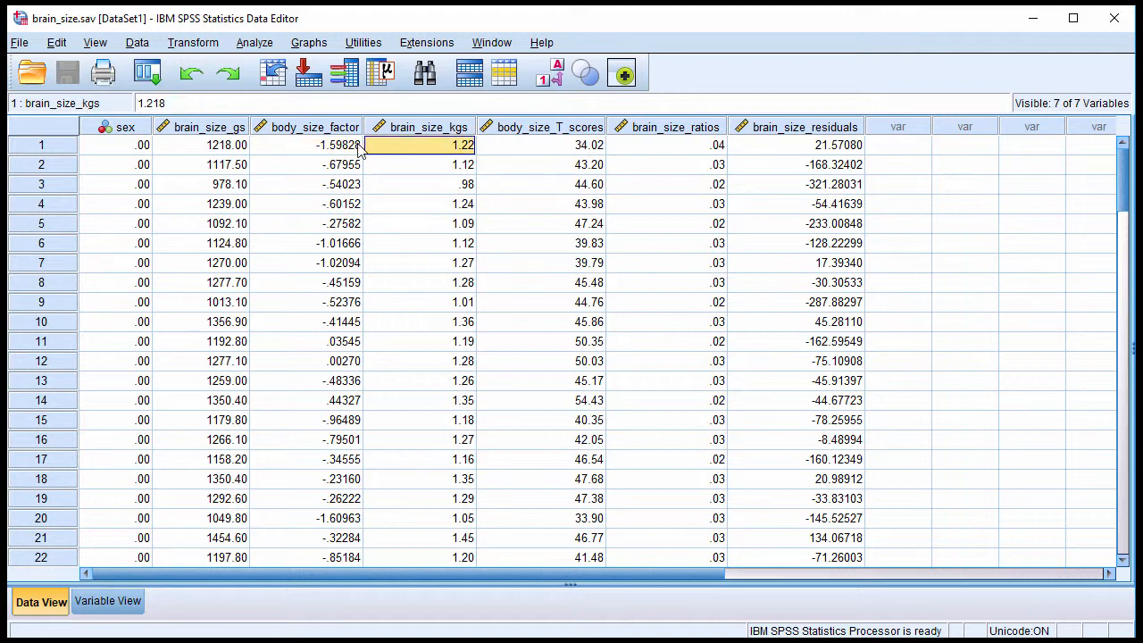
{"action": "left_click", "coordinate": [306, 145]}
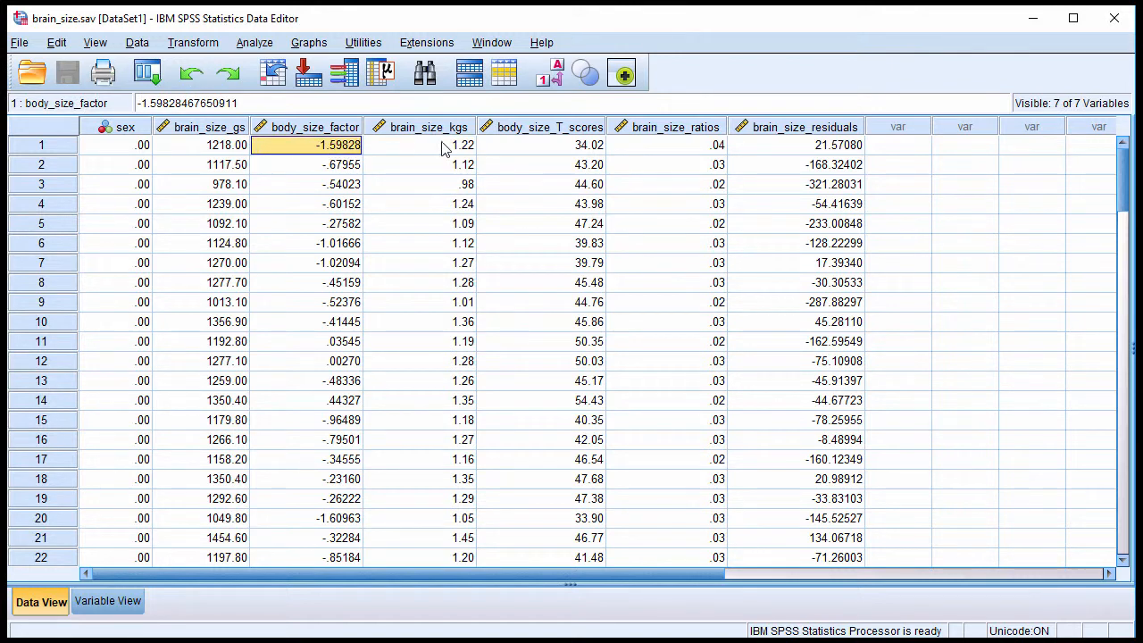
{"action": "left_click", "coordinate": [428, 145]}
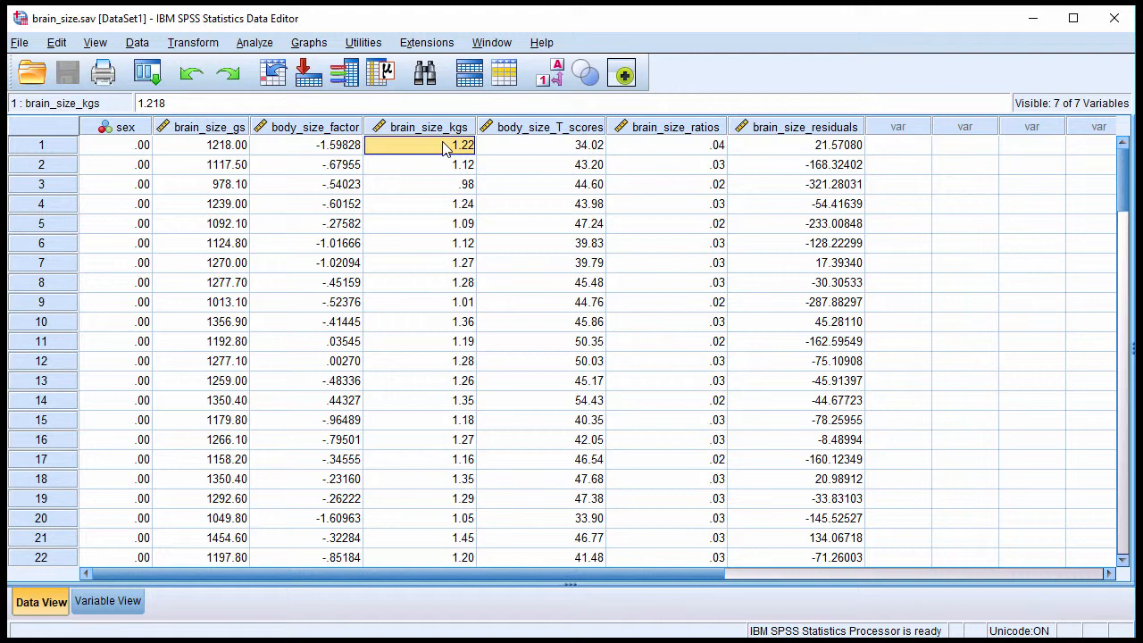
{"action": "left_click", "coordinate": [317, 144]}
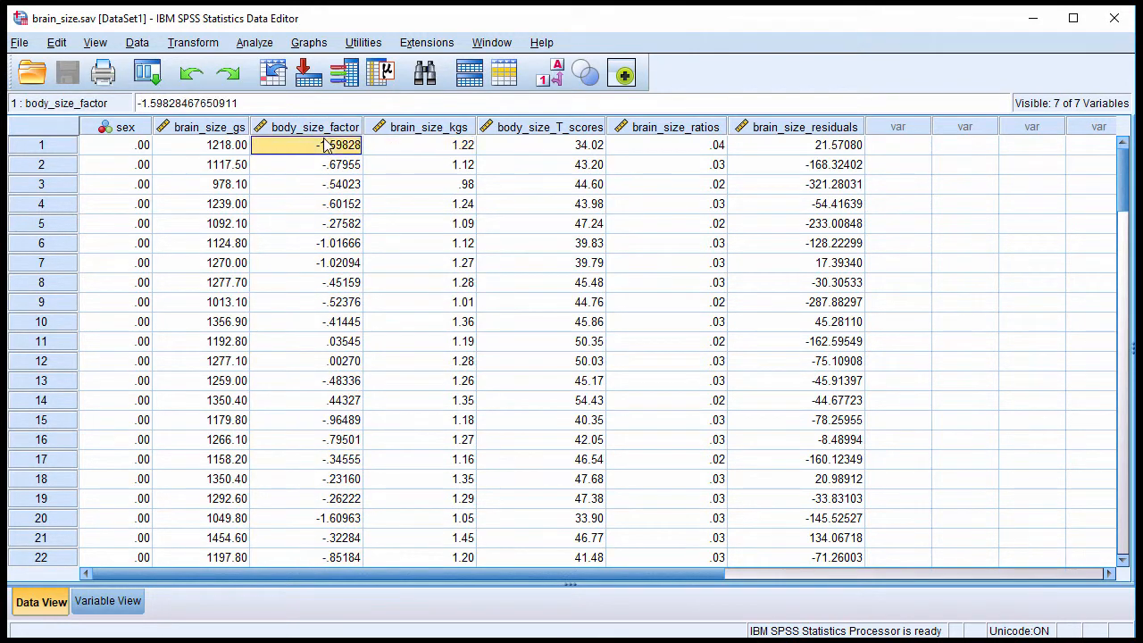
{"action": "left_click", "coordinate": [314, 126]}
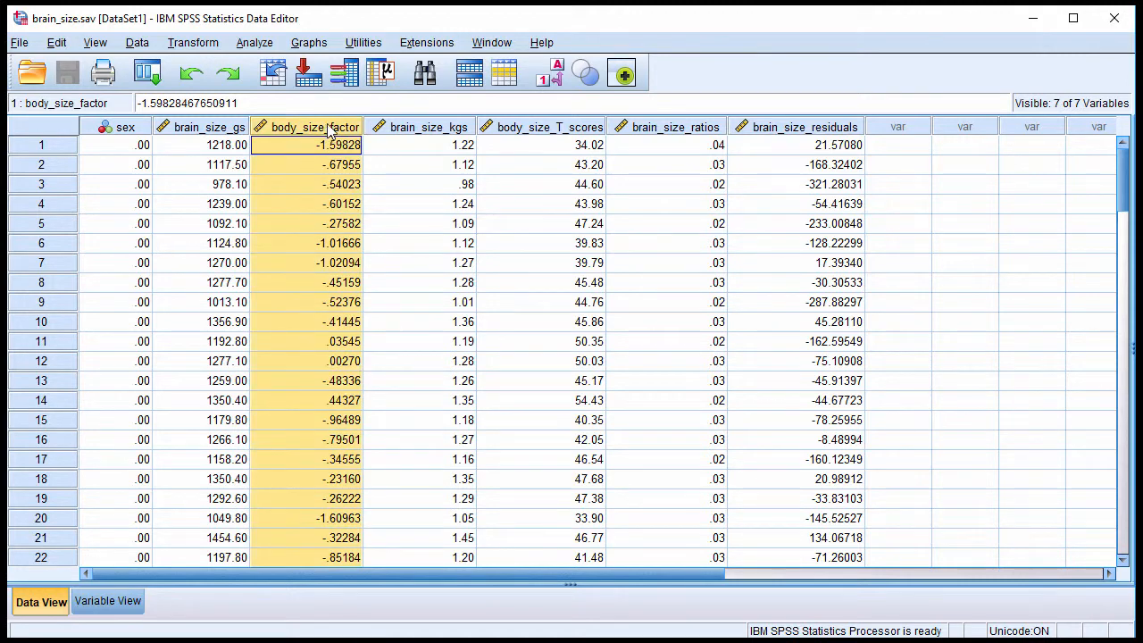
{"action": "left_click", "coordinate": [427, 126]}
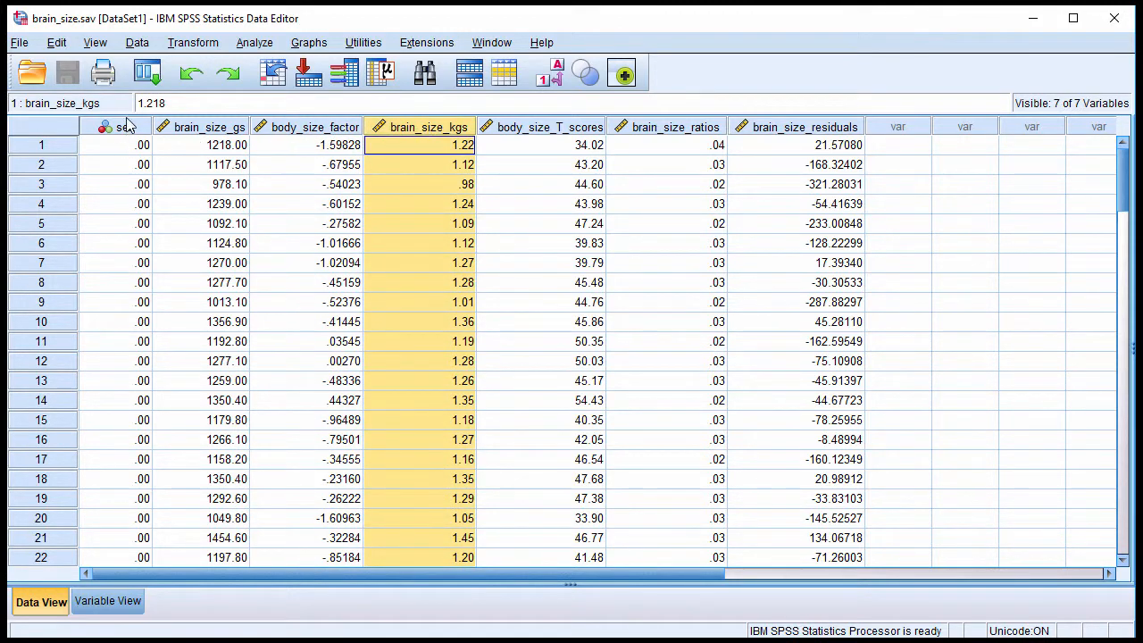
{"action": "left_click", "coordinate": [123, 126]}
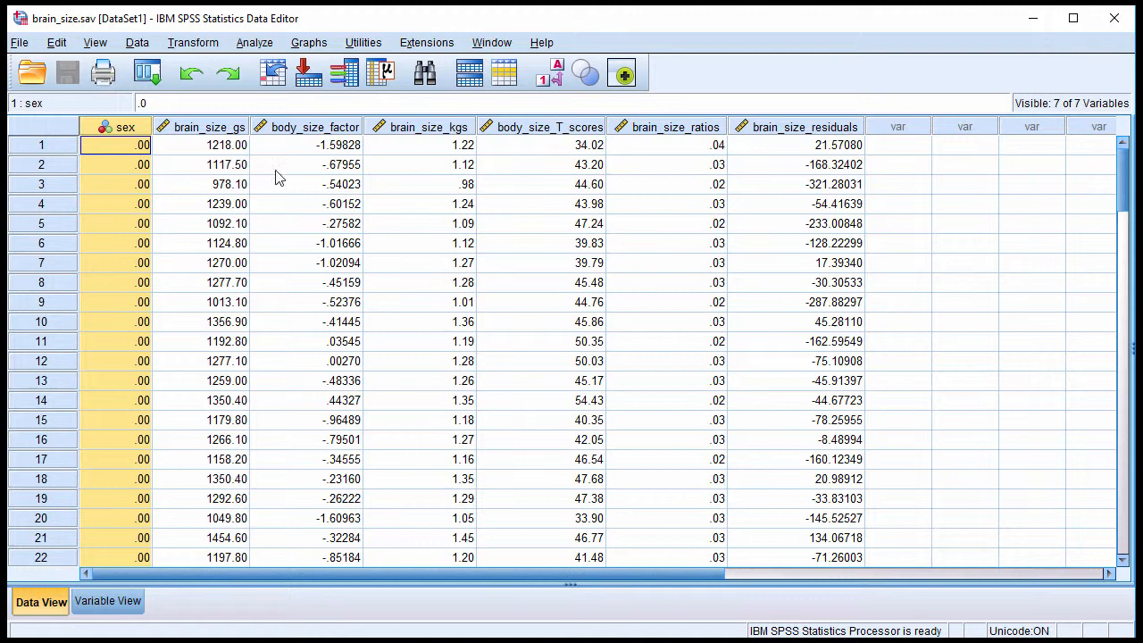
{"action": "left_click", "coordinate": [316, 144]}
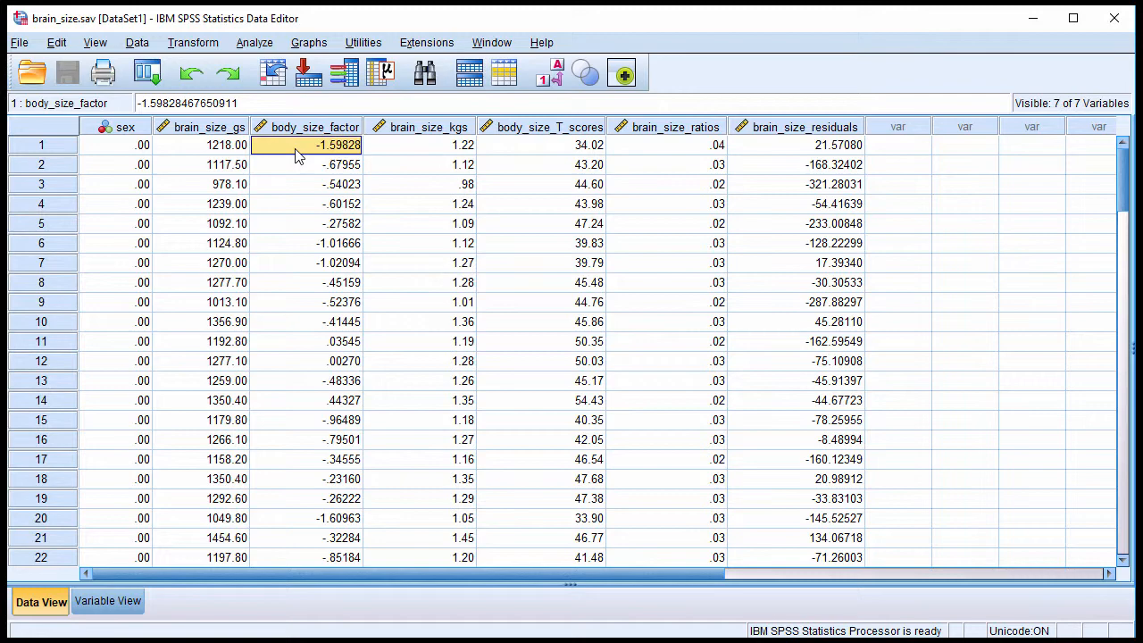
Start a Univariate GLM with brain_size_kgs dependent, body_size_factor covariate, sex fixed factor.
{"action": "left_click", "coordinate": [254, 42]}
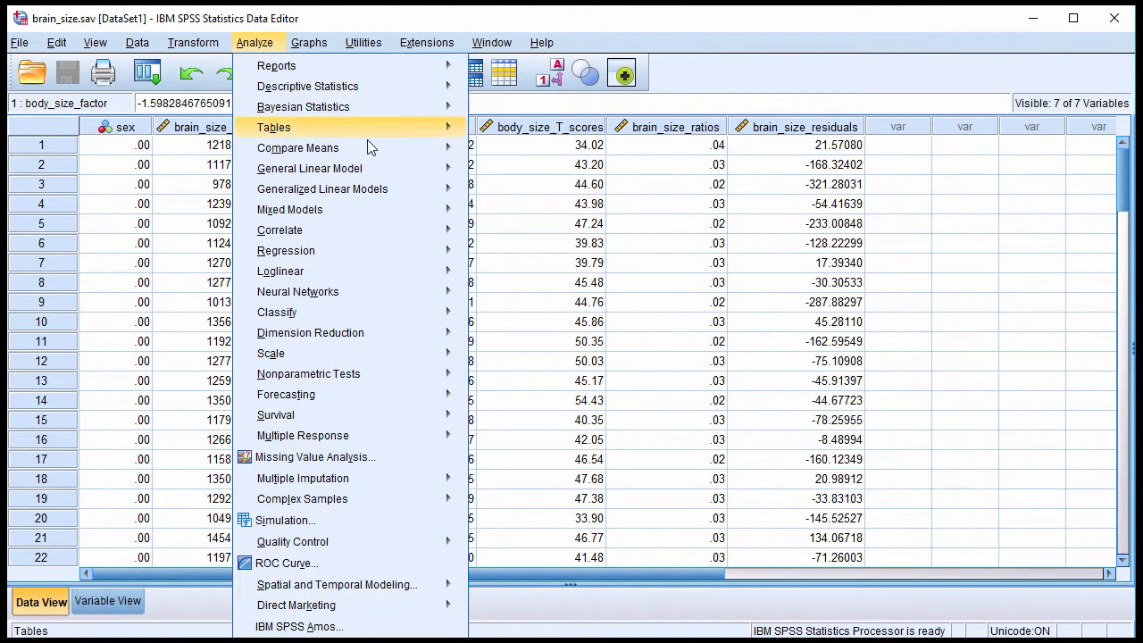
{"action": "left_click", "coordinate": [310, 168]}
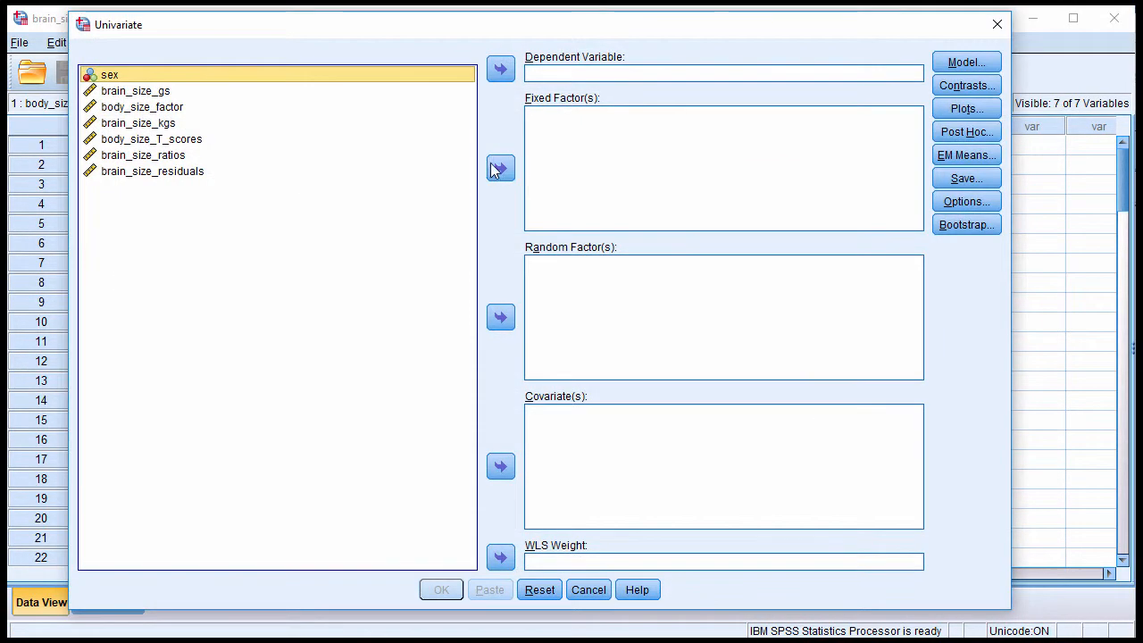
{"action": "left_click", "coordinate": [139, 123]}
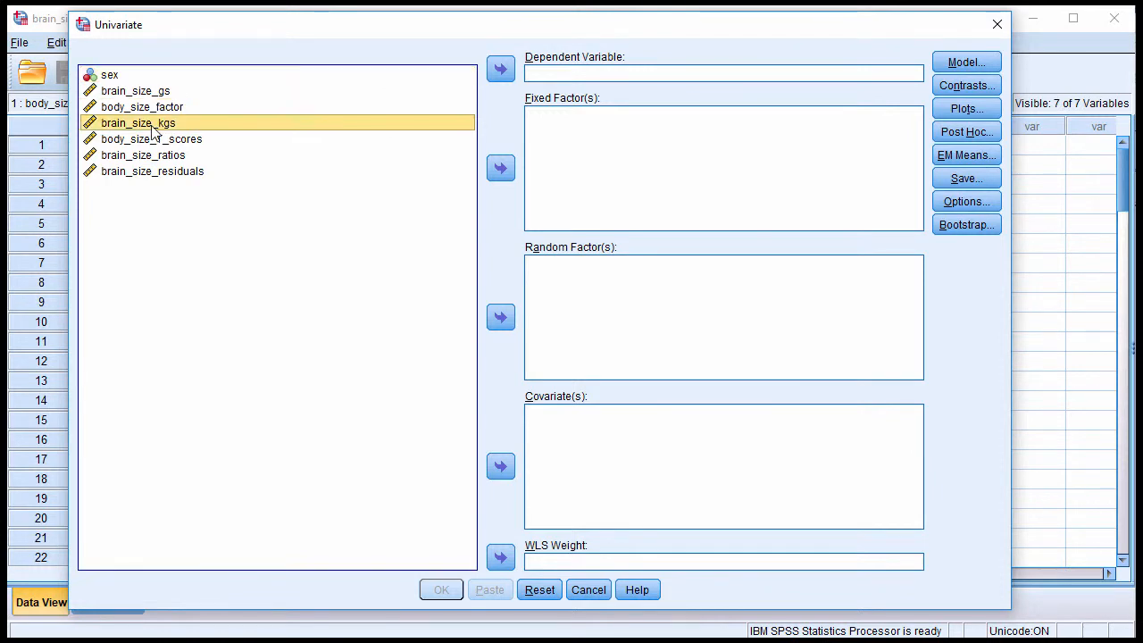
{"action": "left_click", "coordinate": [500, 69]}
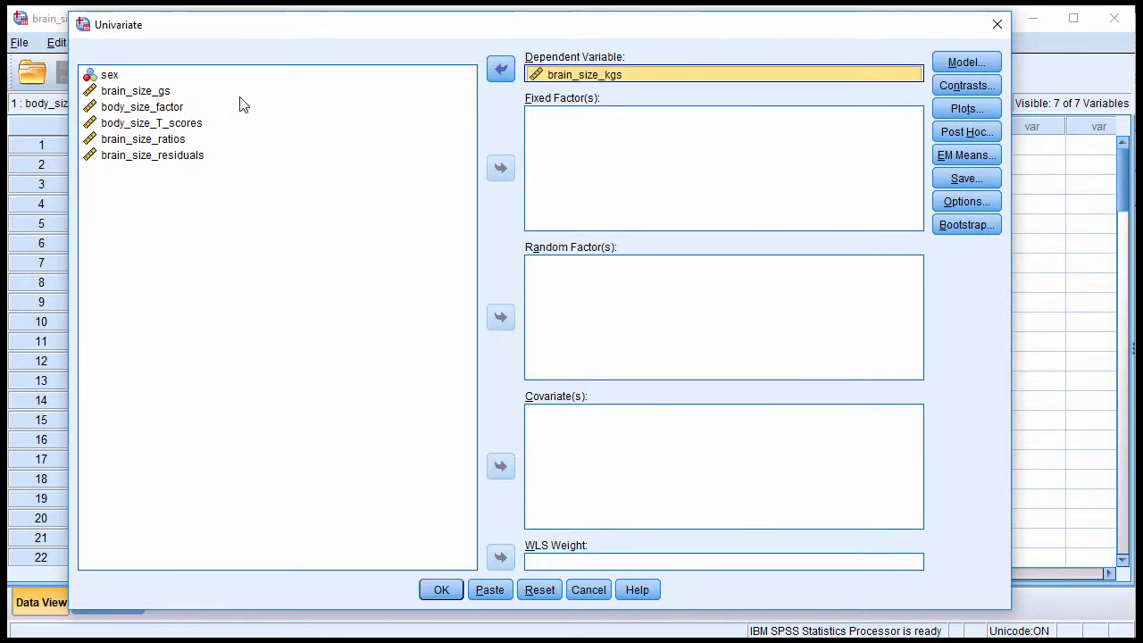
{"action": "left_click", "coordinate": [142, 106]}
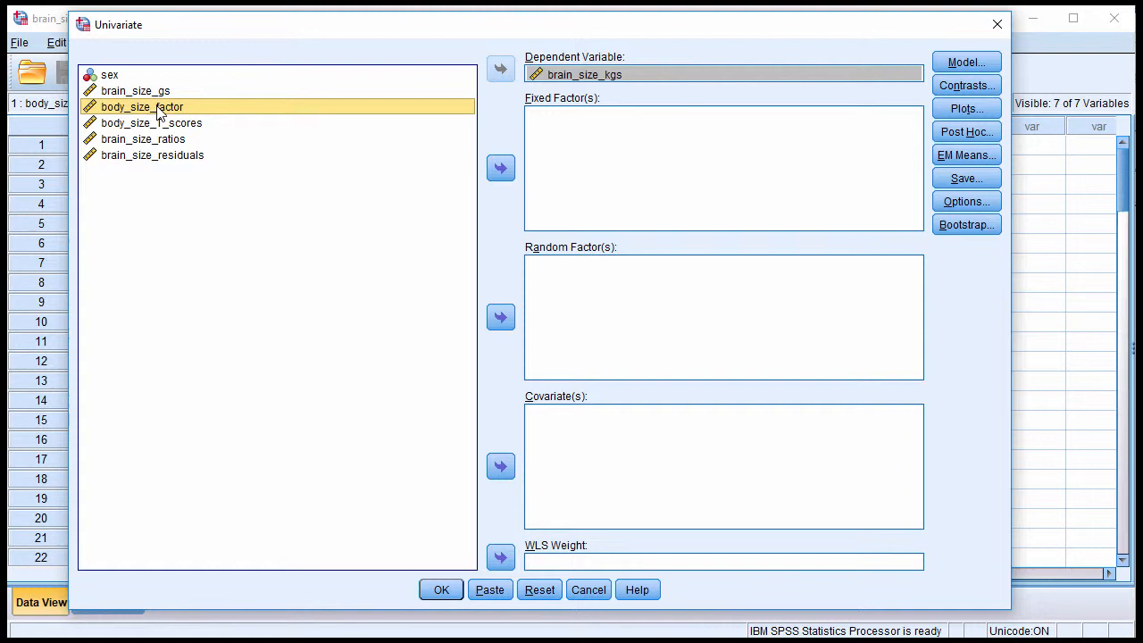
{"action": "left_click", "coordinate": [500, 465]}
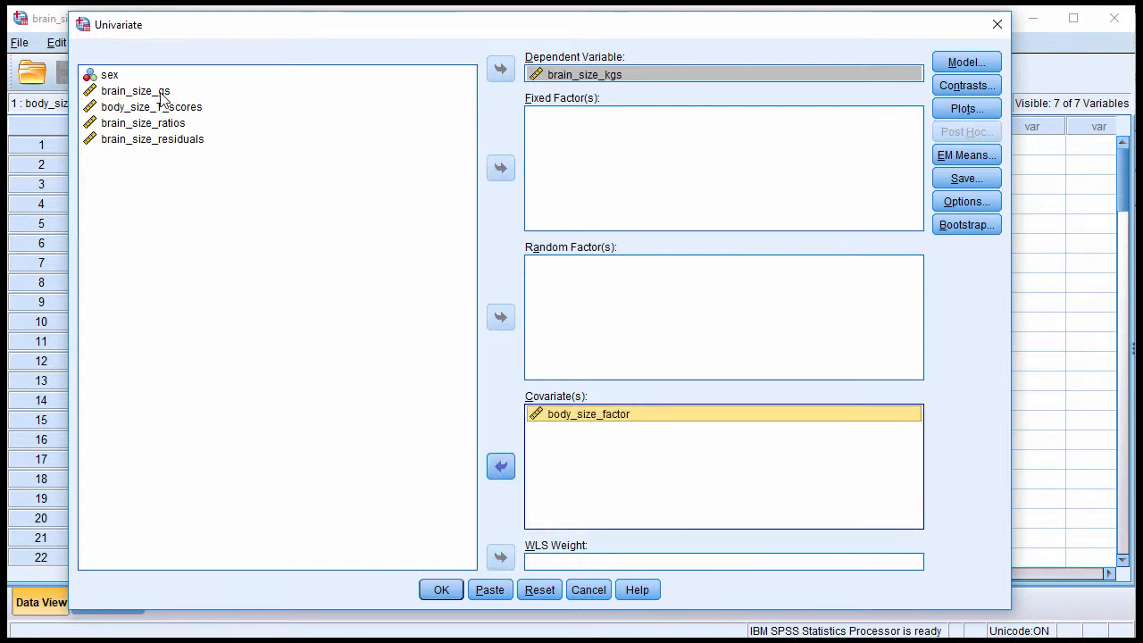
{"action": "left_click", "coordinate": [500, 168]}
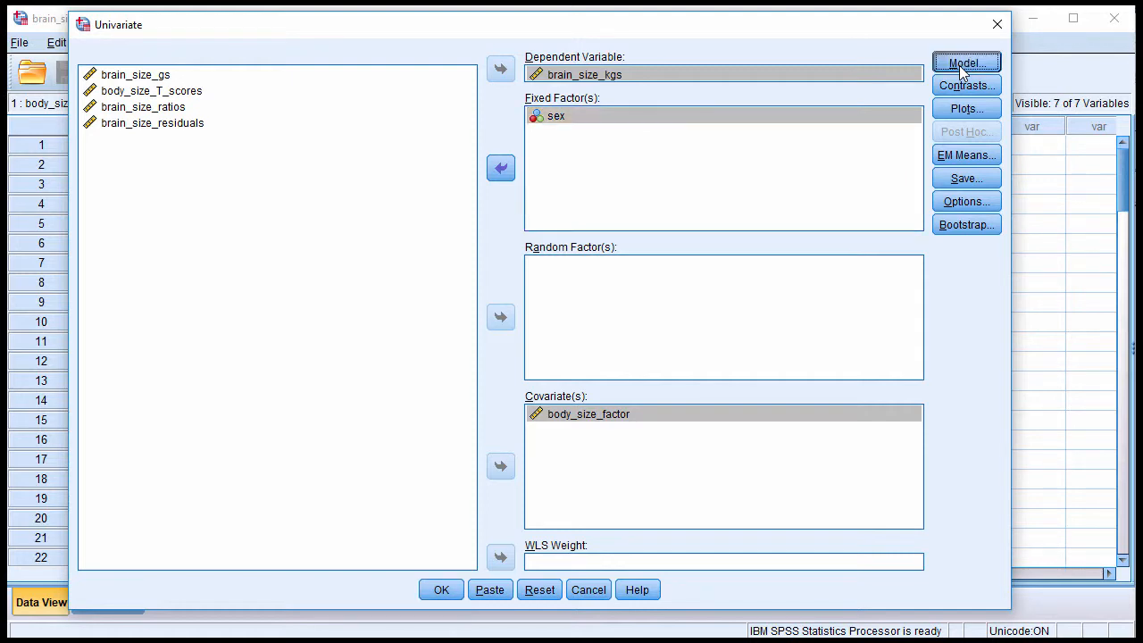
Build custom terms: main effects sex and body_size_factor plus the body_size_factor*sex interaction.
{"action": "left_click", "coordinate": [965, 62]}
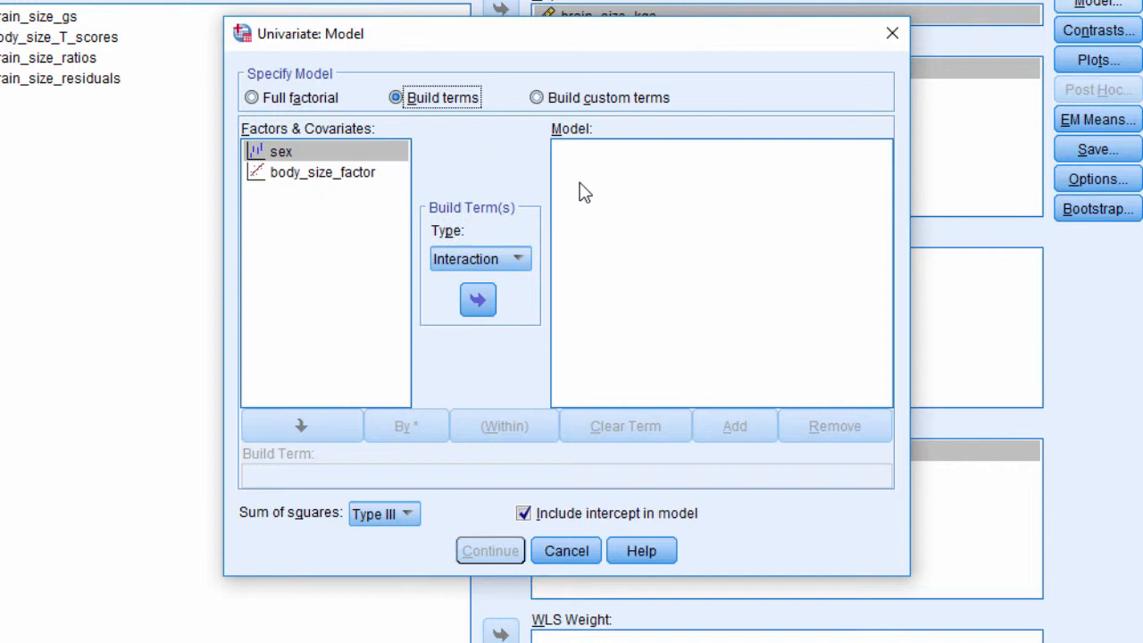
{"action": "mouse_move", "coordinate": [431, 245]}
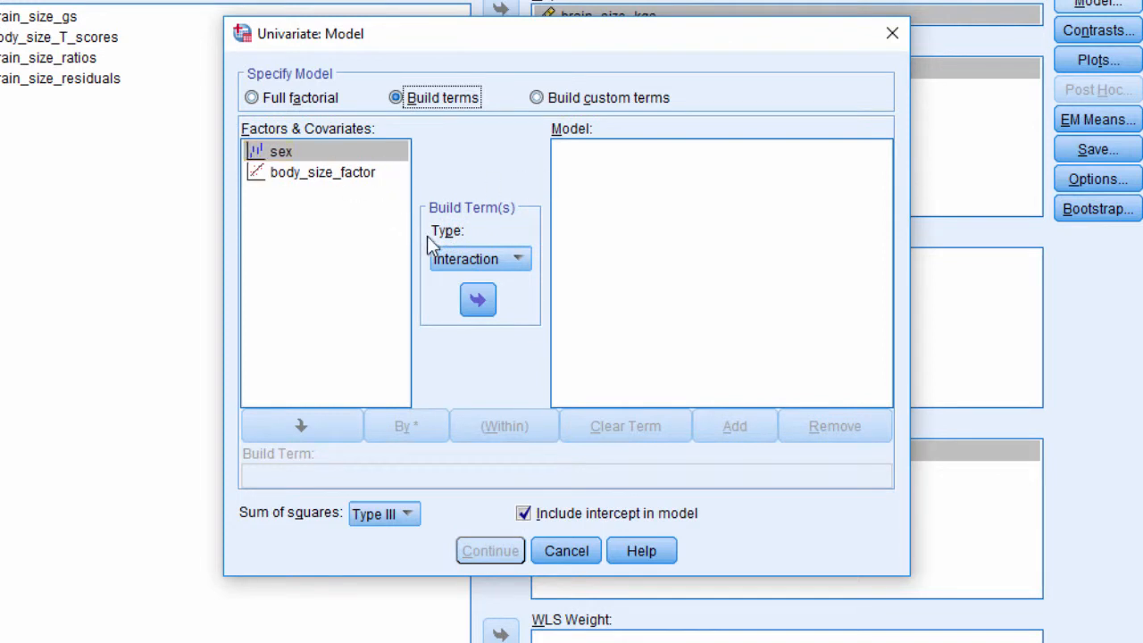
{"action": "left_click", "coordinate": [480, 258]}
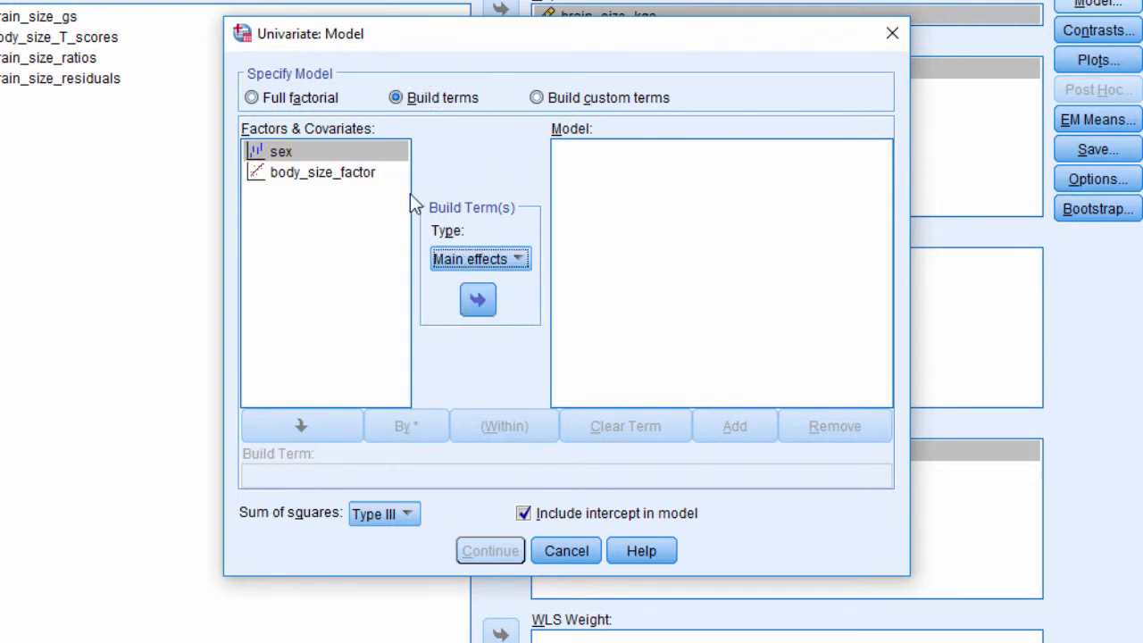
{"action": "left_click", "coordinate": [478, 299]}
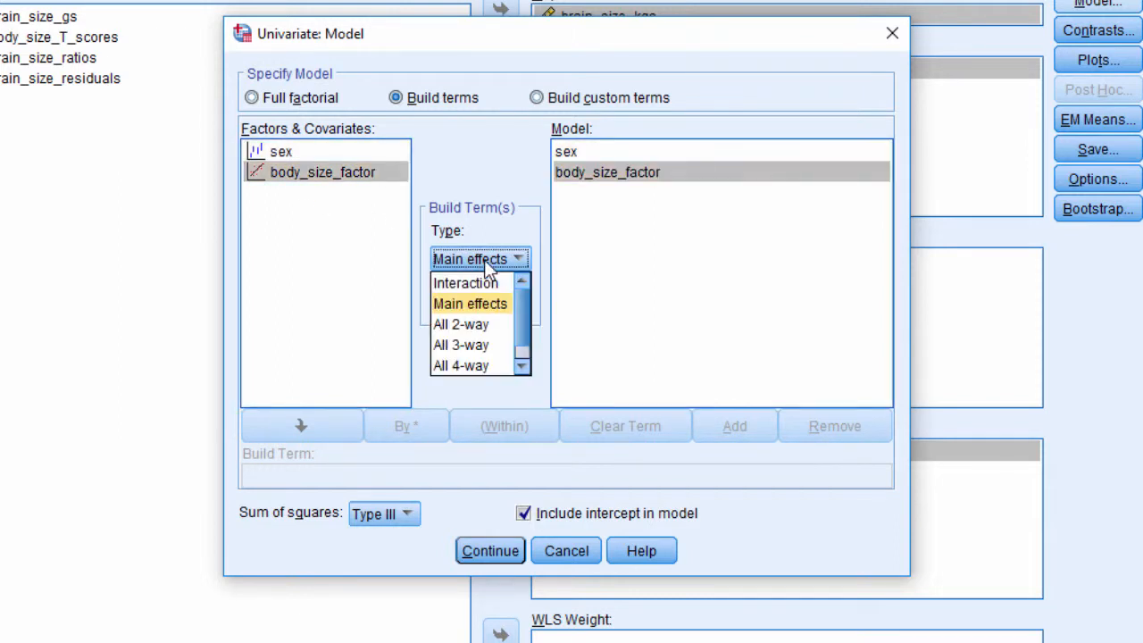
{"action": "left_click", "coordinate": [464, 282]}
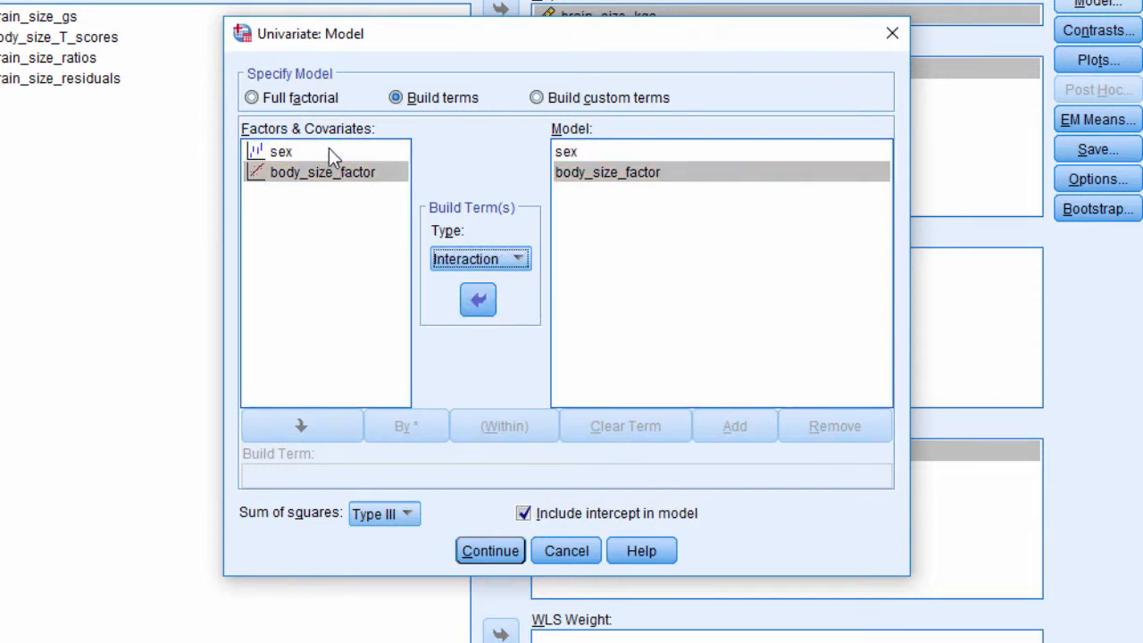
{"action": "left_click", "coordinate": [282, 151]}
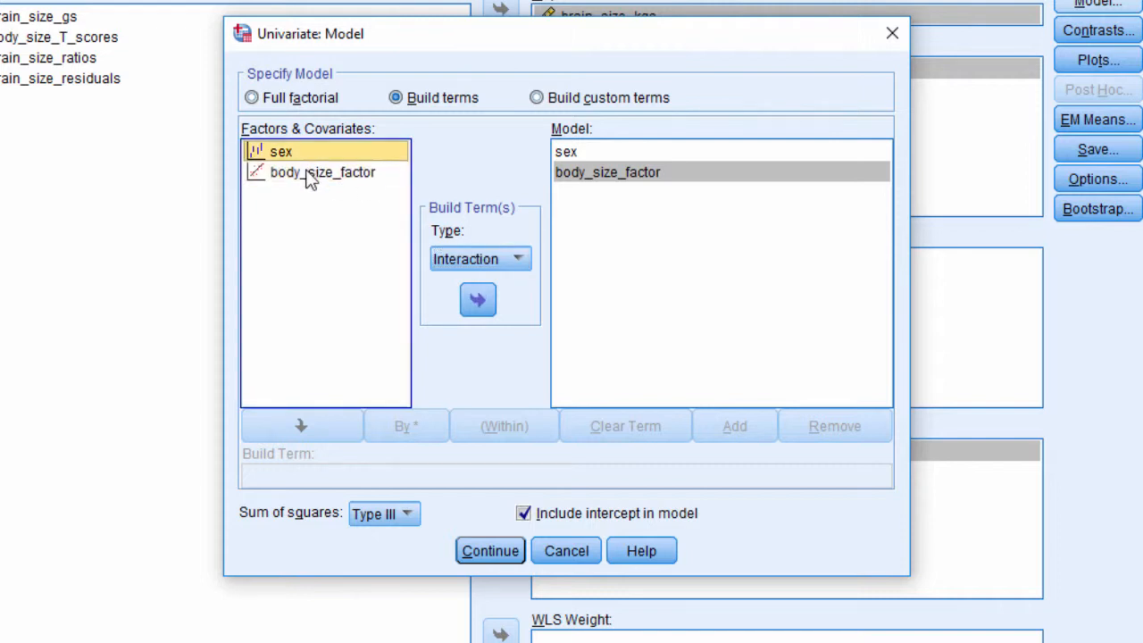
{"action": "left_click", "coordinate": [321, 172]}
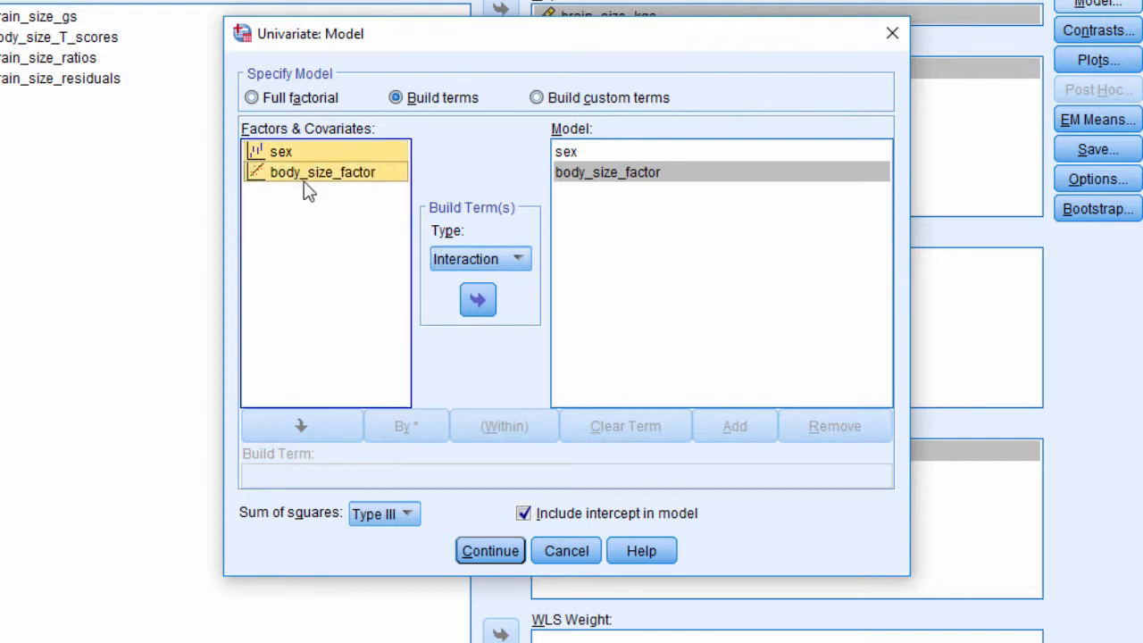
{"action": "left_click", "coordinate": [478, 299]}
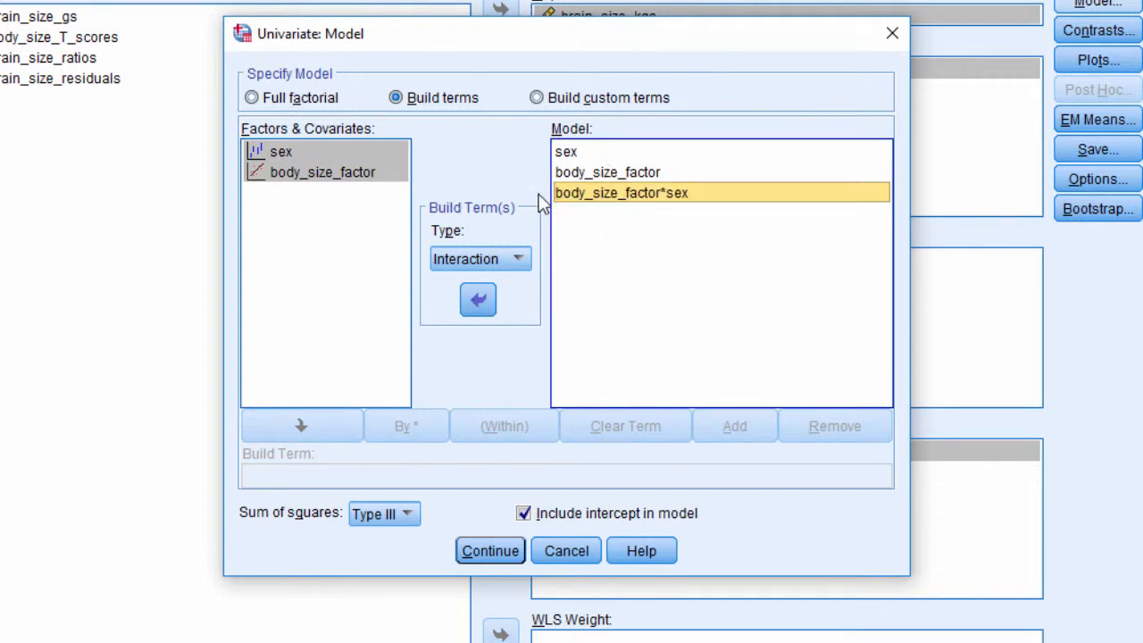
{"action": "mouse_move", "coordinate": [671, 206]}
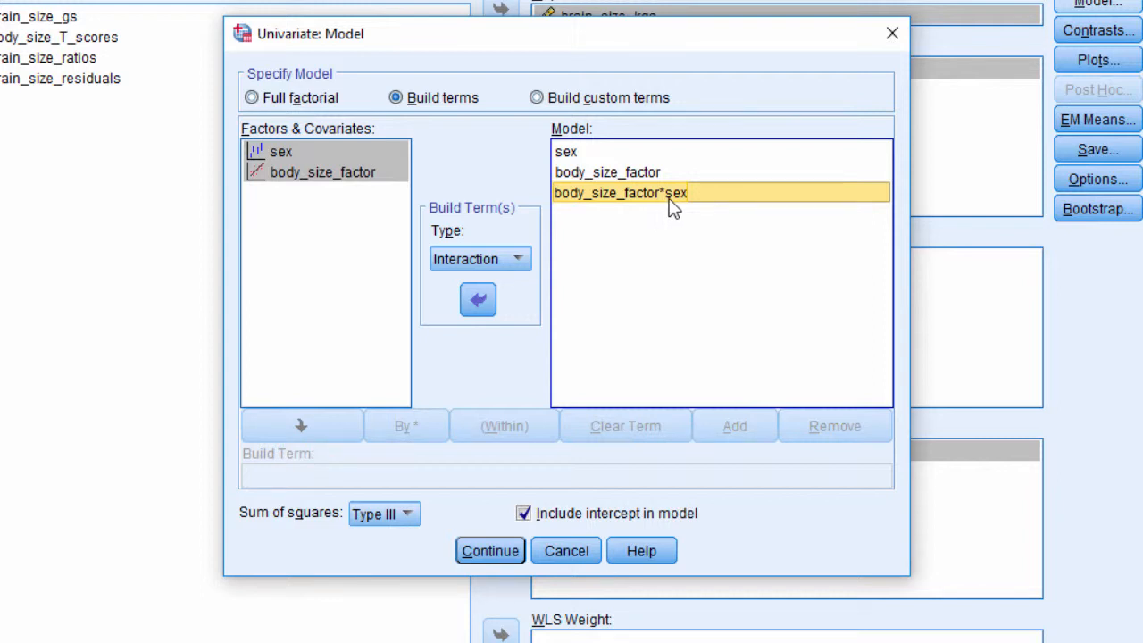
{"action": "mouse_move", "coordinate": [495, 512]}
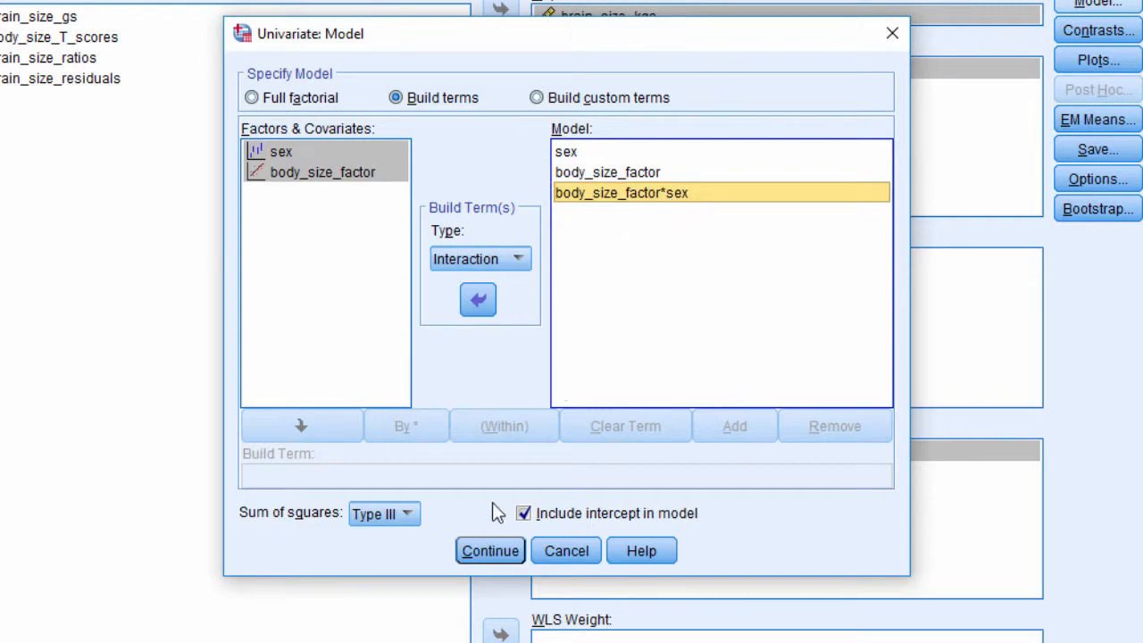
{"action": "left_click", "coordinate": [489, 550]}
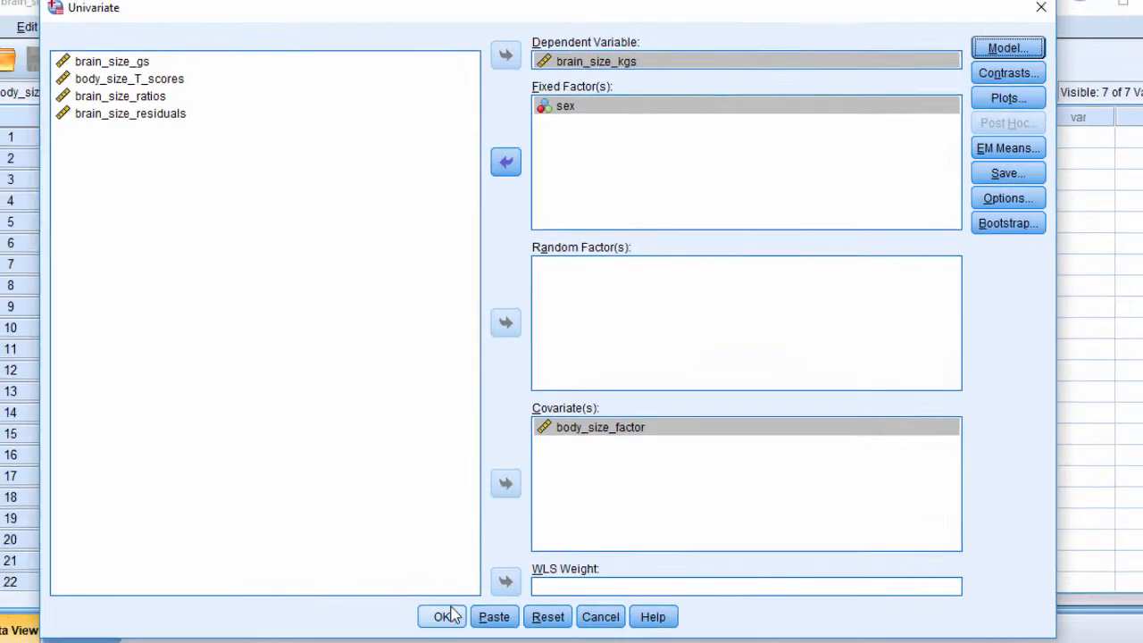
Run the univariate analysis of brain_size_kgs to produce the Tests of Between-Subjects Effects.
{"action": "left_click", "coordinate": [441, 615]}
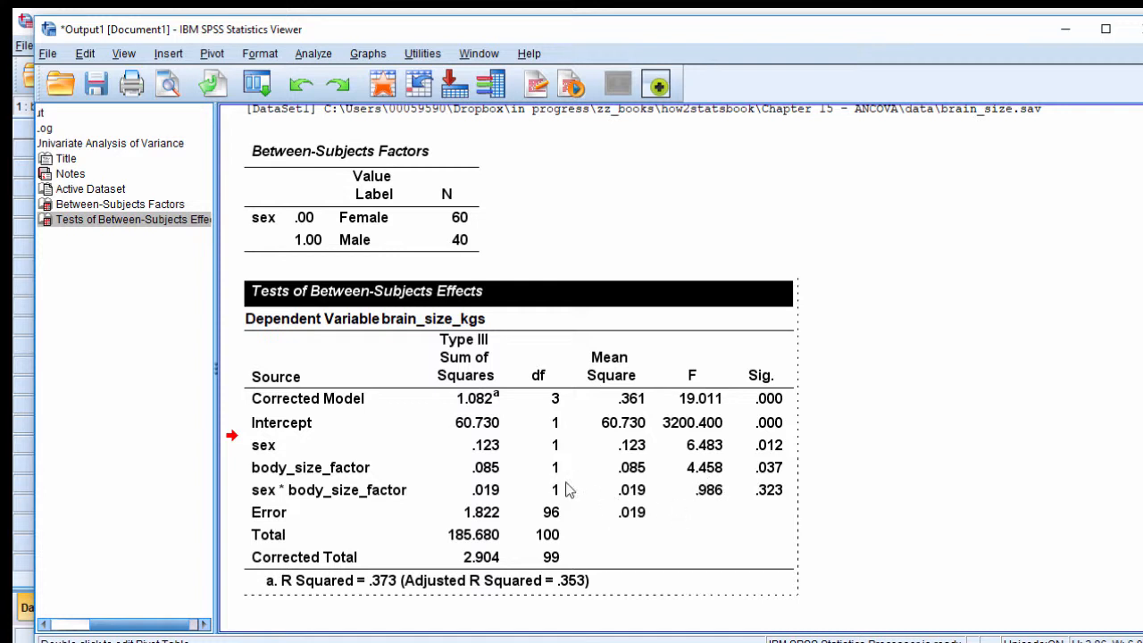
{"action": "mouse_move", "coordinate": [775, 506]}
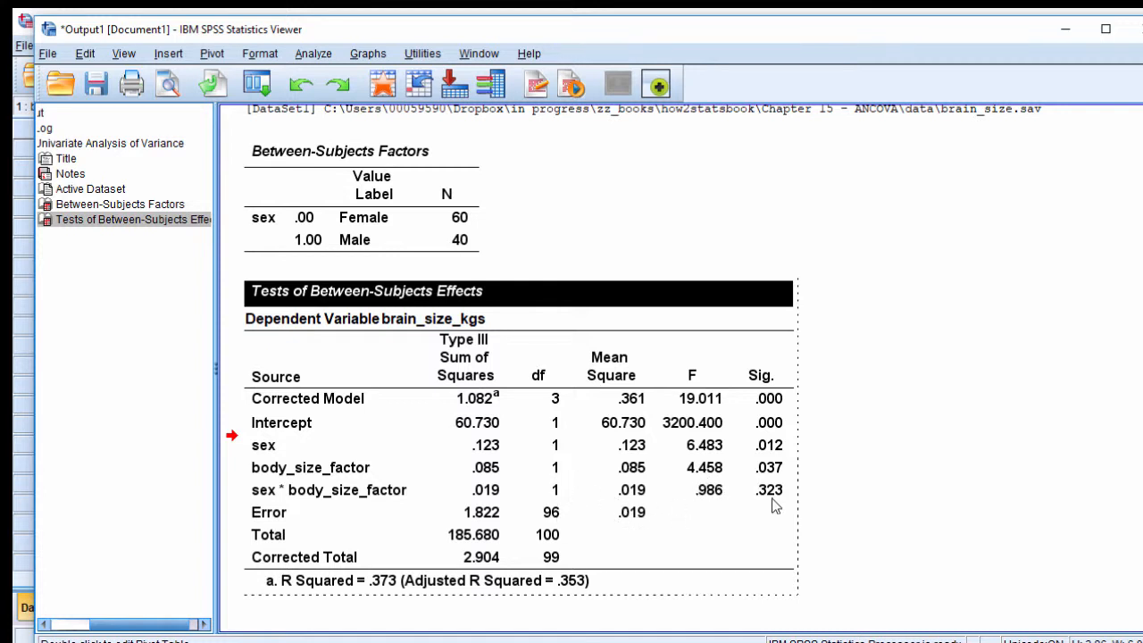
{"action": "mouse_move", "coordinate": [757, 509]}
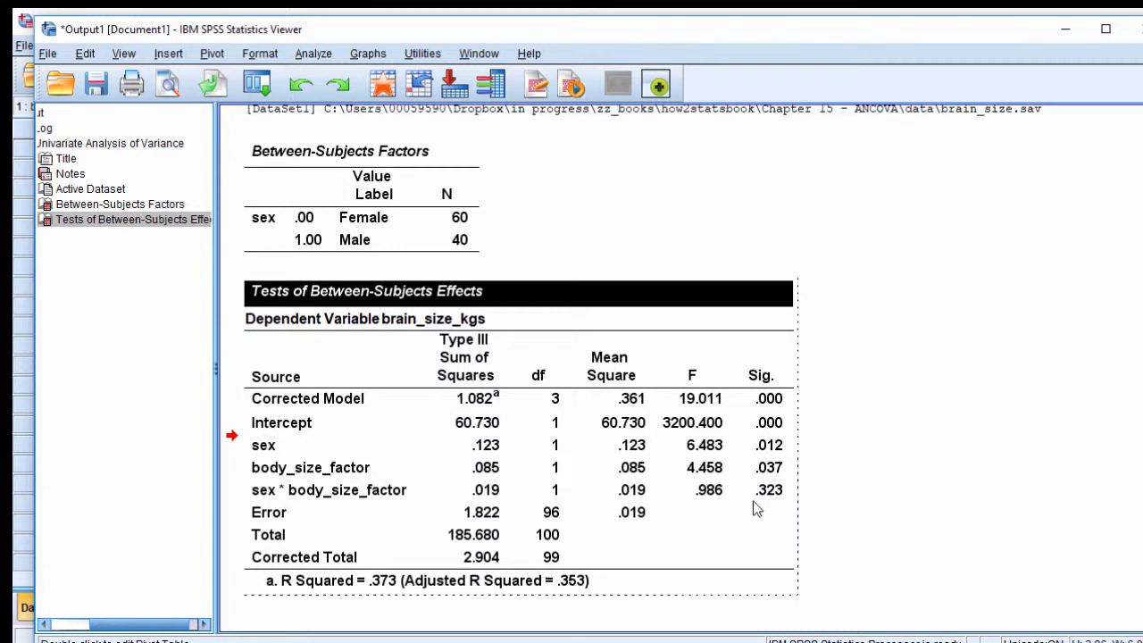
{"action": "mouse_move", "coordinate": [882, 518]}
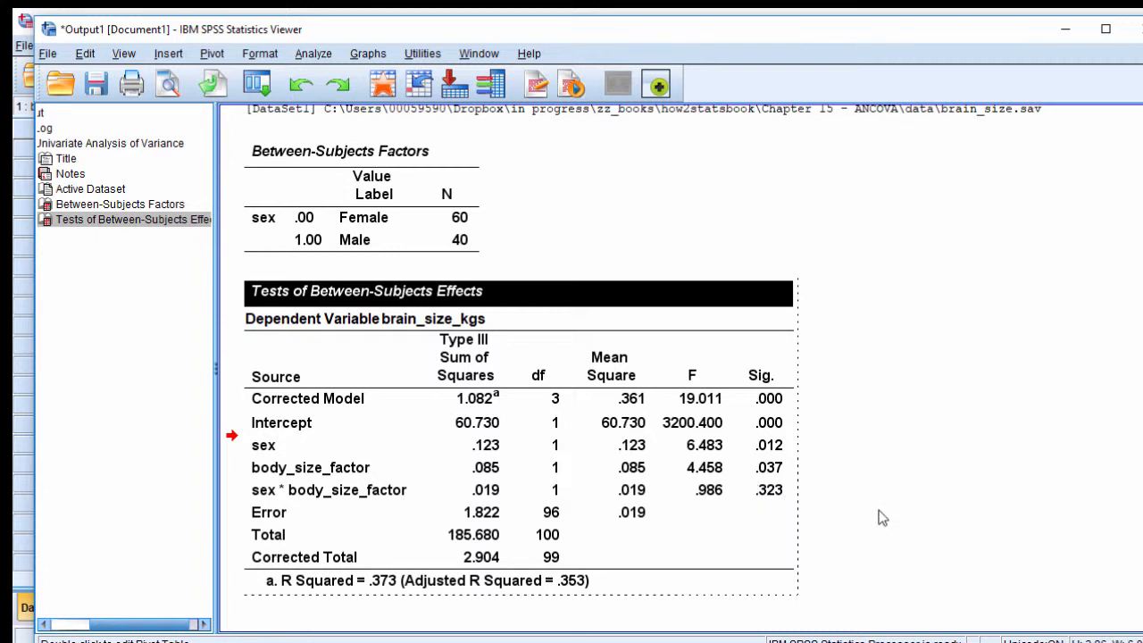
{"action": "mouse_move", "coordinate": [828, 525]}
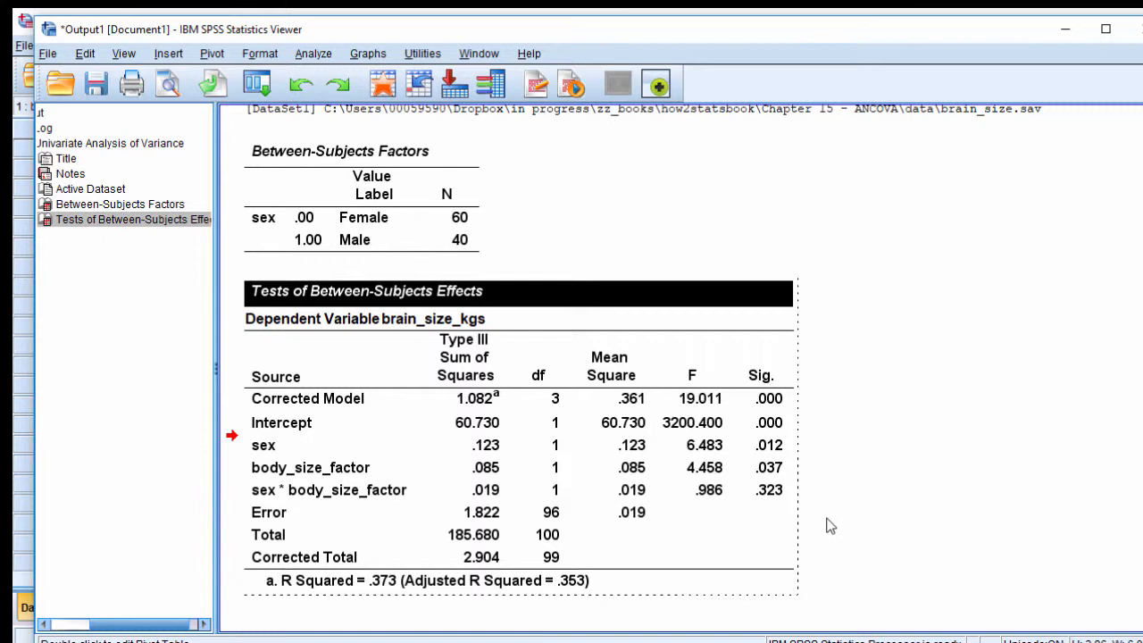
{"action": "mouse_move", "coordinate": [787, 502]}
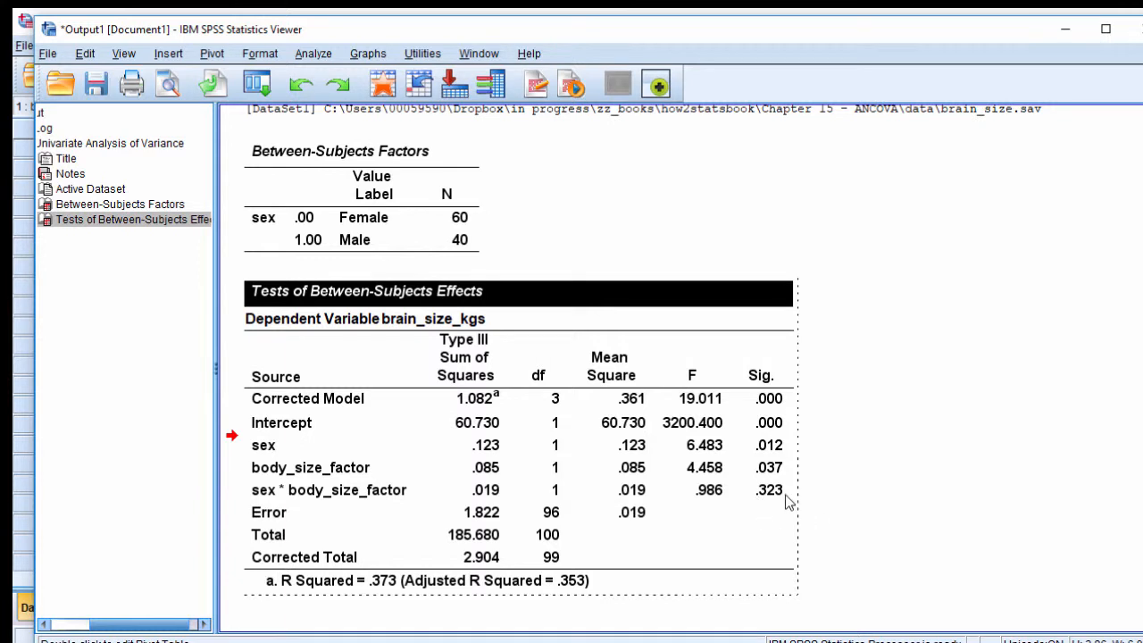
{"action": "mouse_move", "coordinate": [829, 519]}
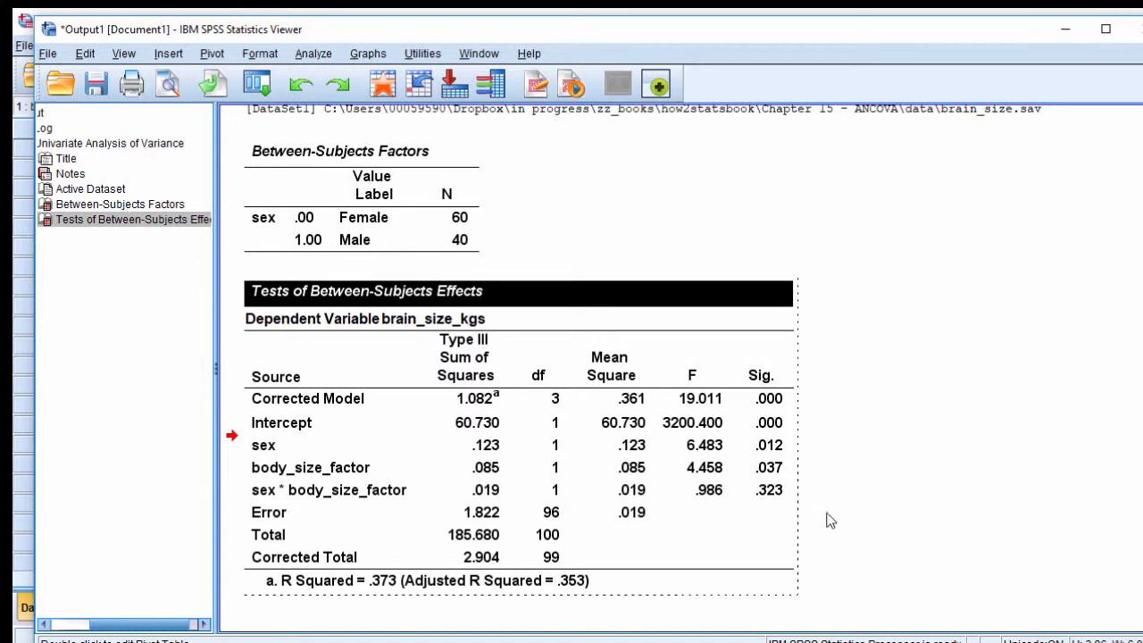